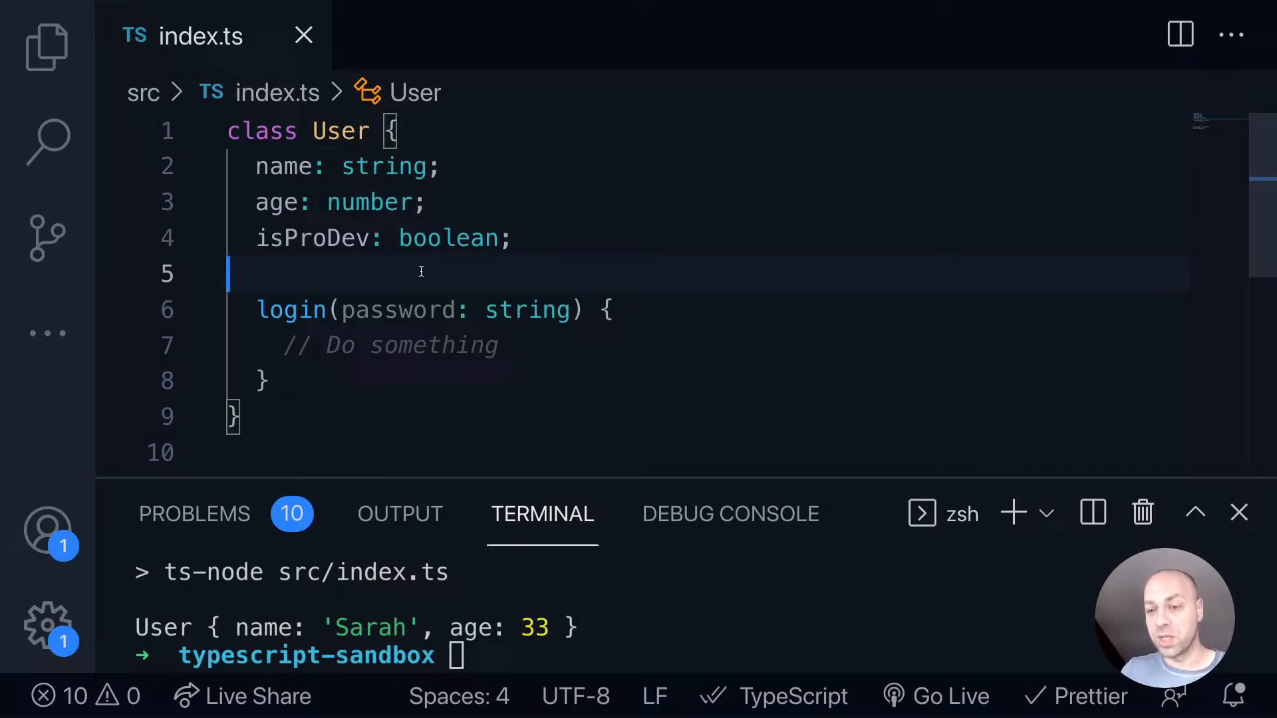
Add a blank line between the User class properties and the login method.
key(Enter)
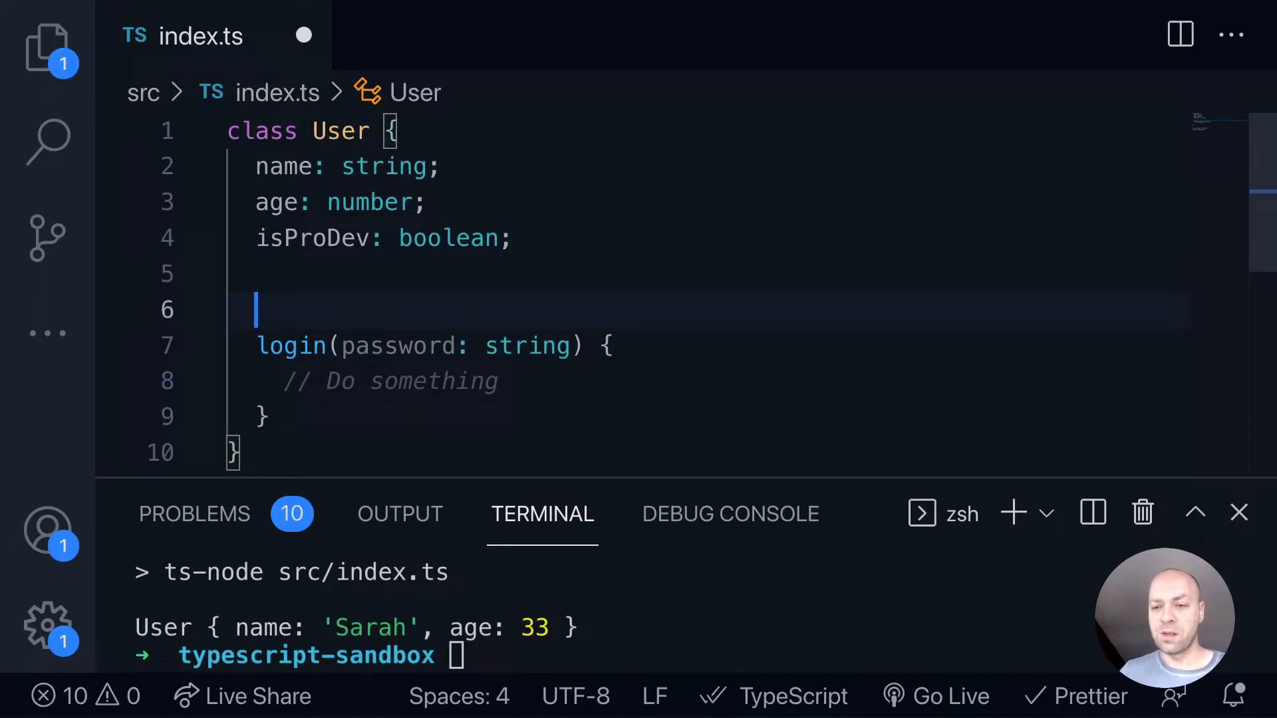
mouse_move(443, 217)
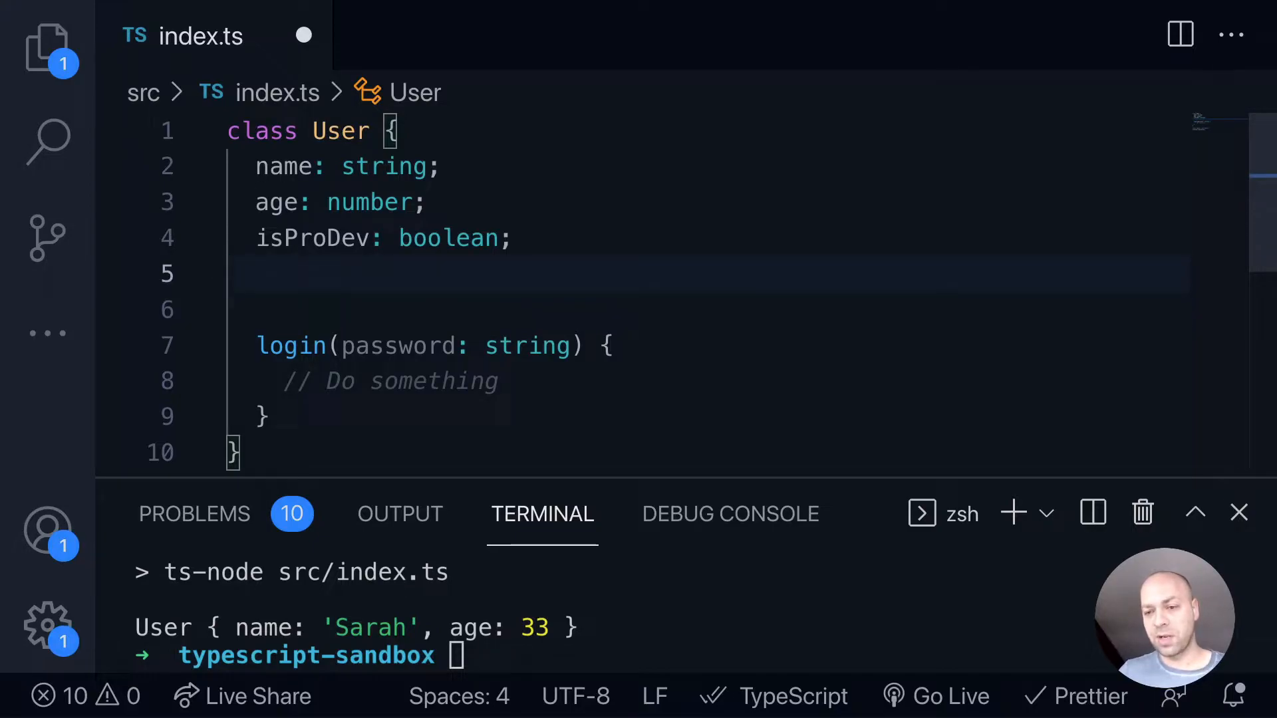
Start an empty constructor() inside the User class.
text(constru)
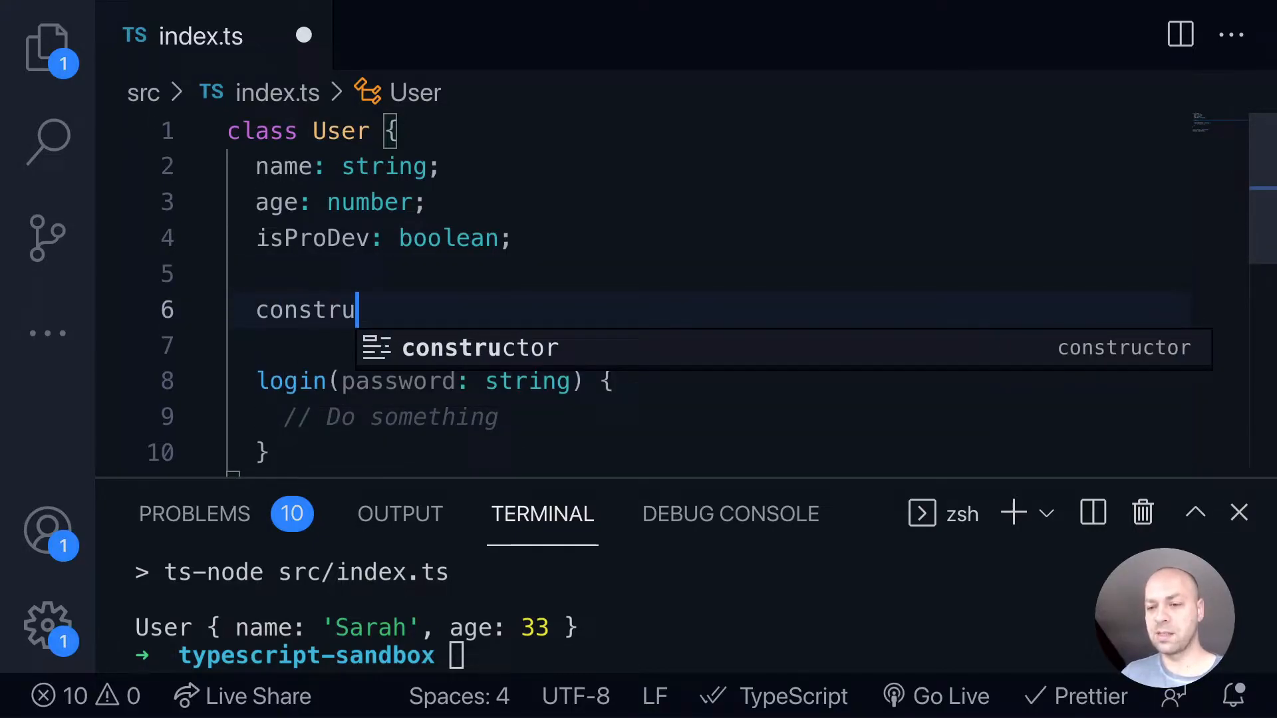
text(c)
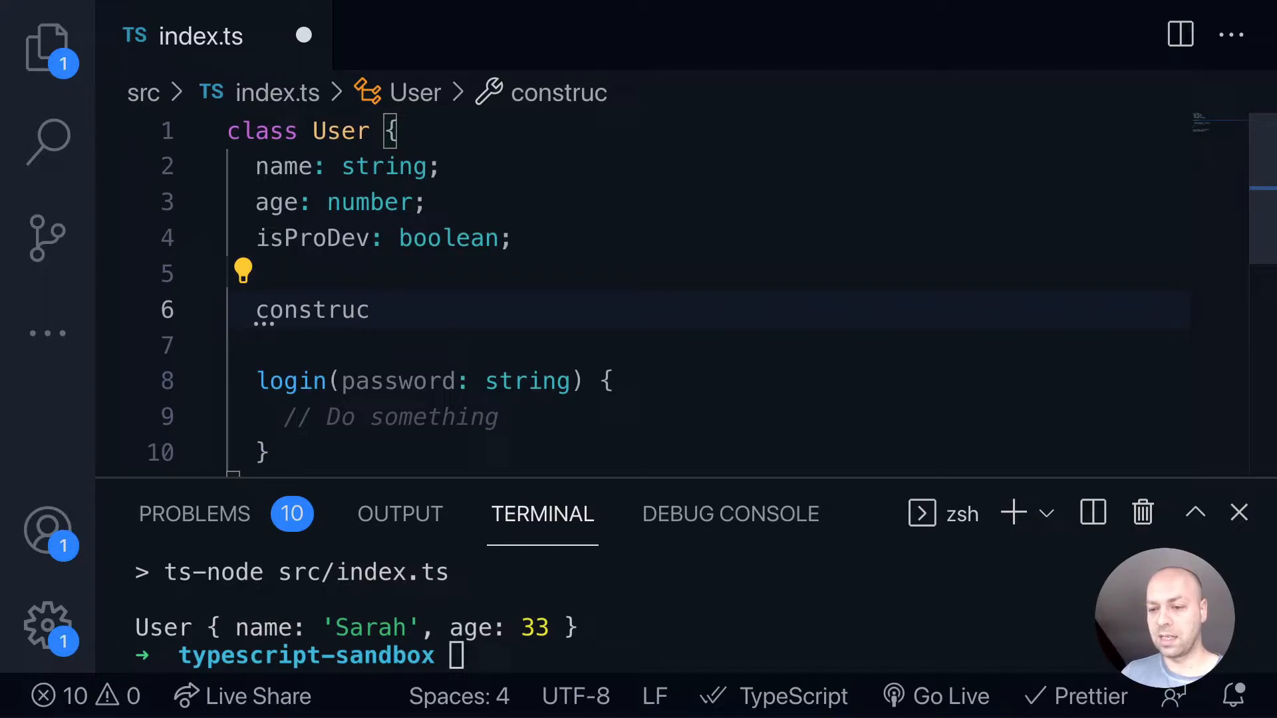
text(tor() {)
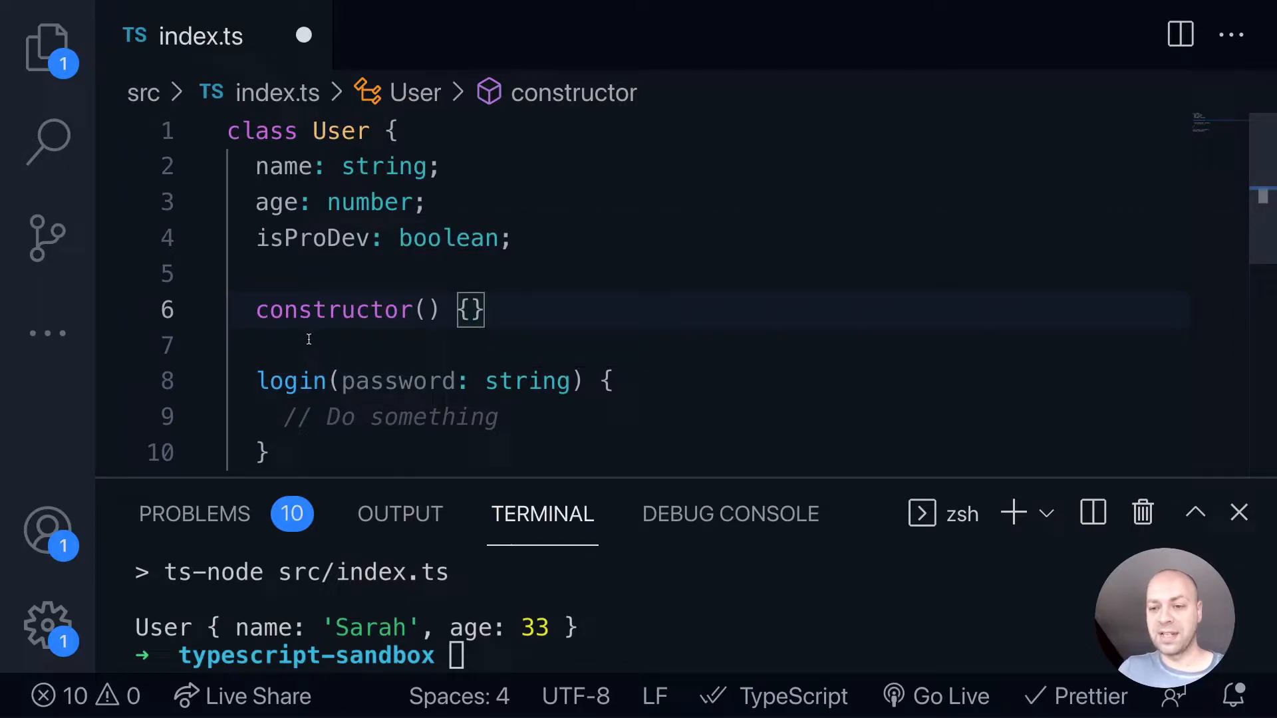
scroll(down, 3)
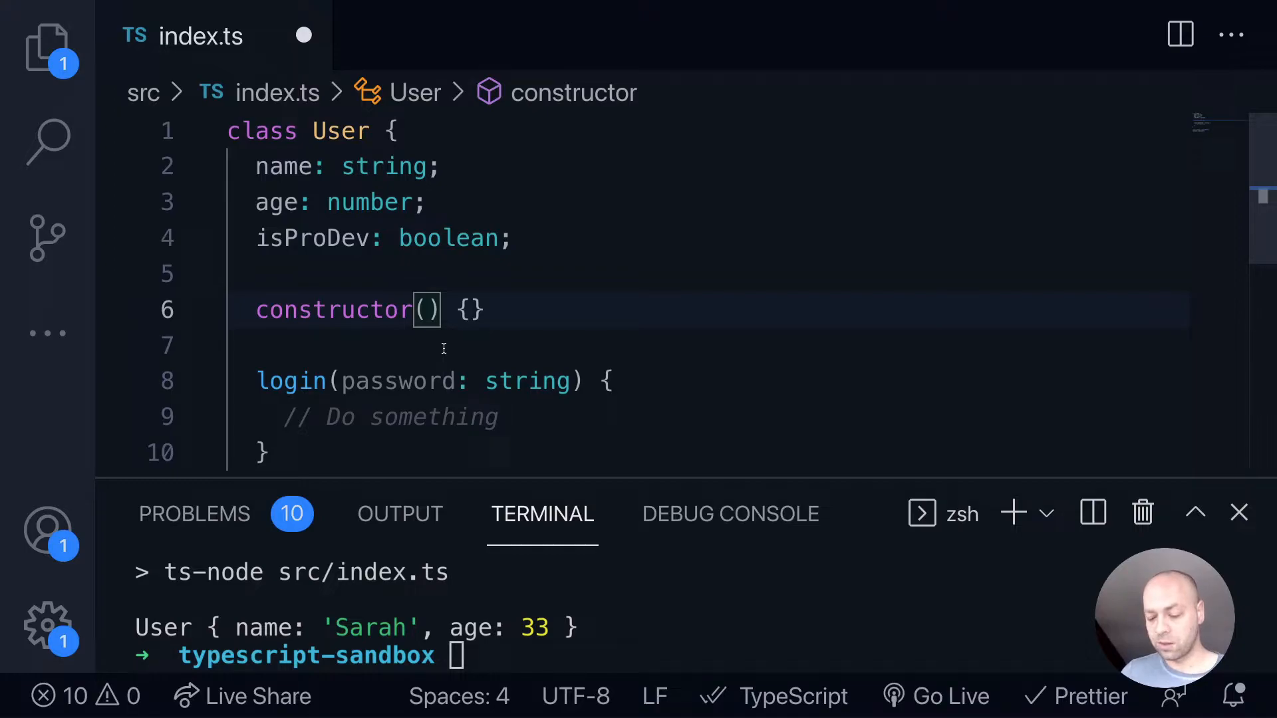
Give the constructor parameters name: string, age: number and isProDev: boolean.
text(name: srr)
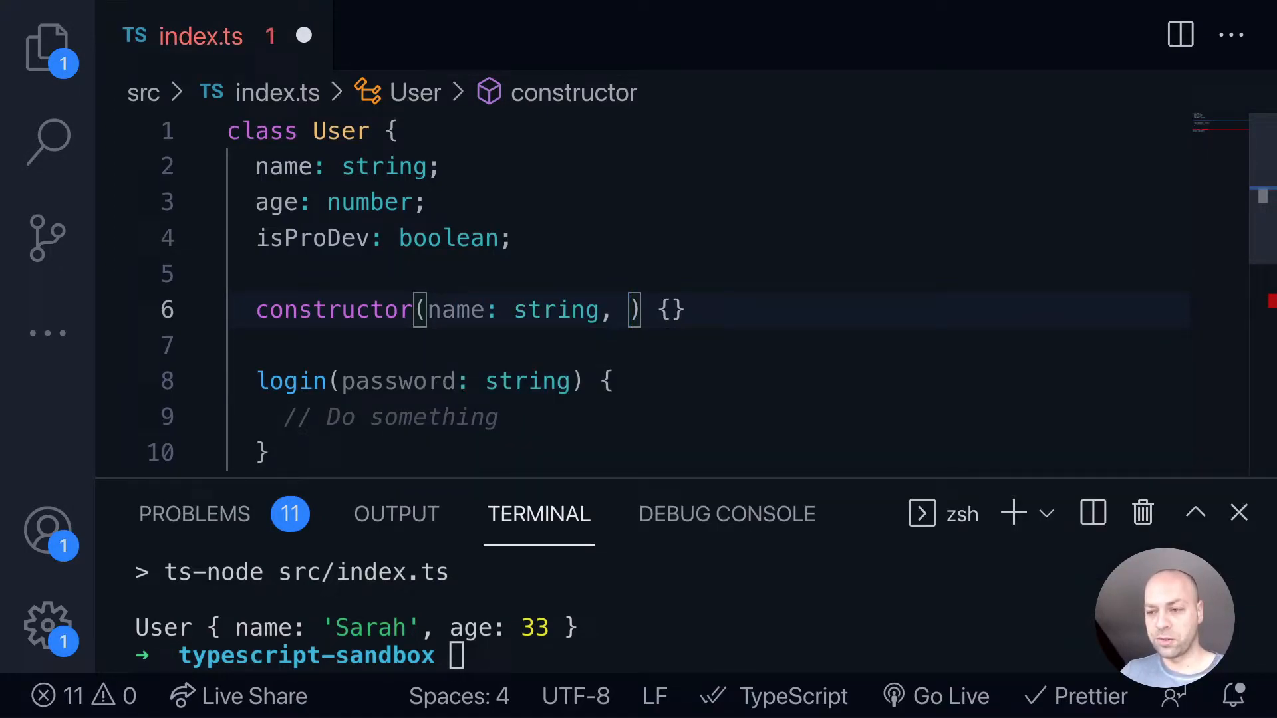
text(age: number)
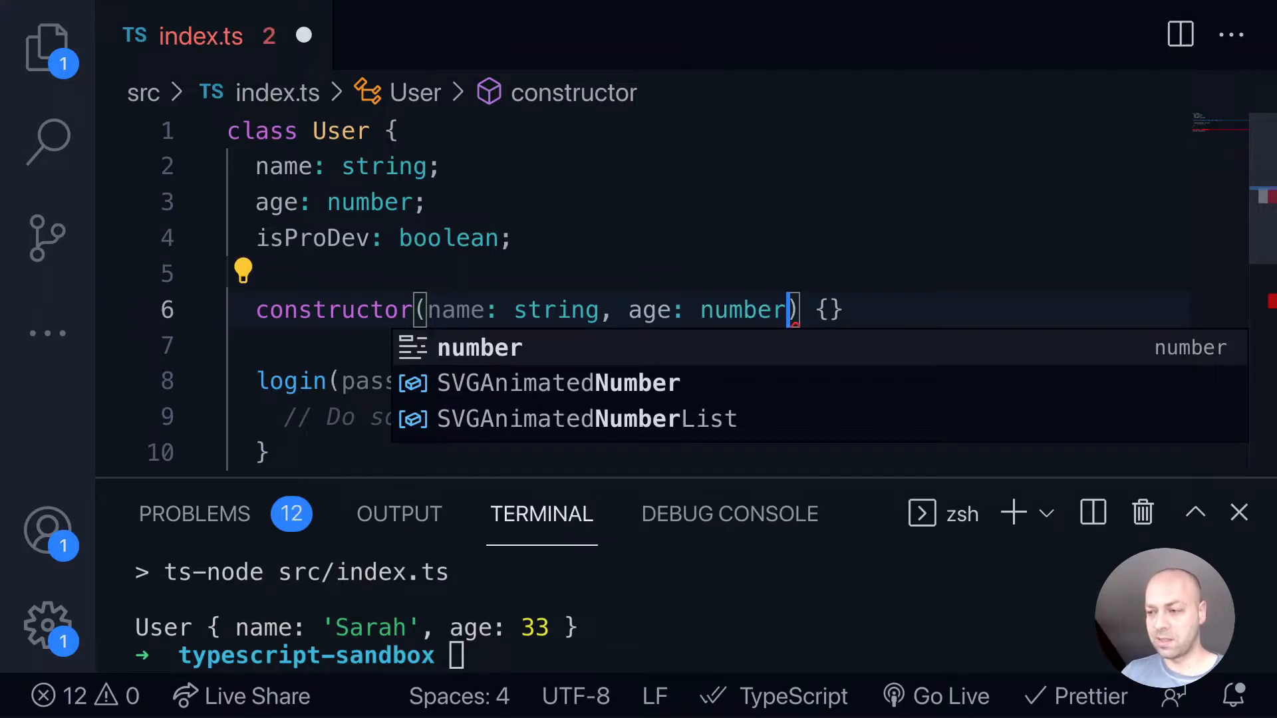
text(,)
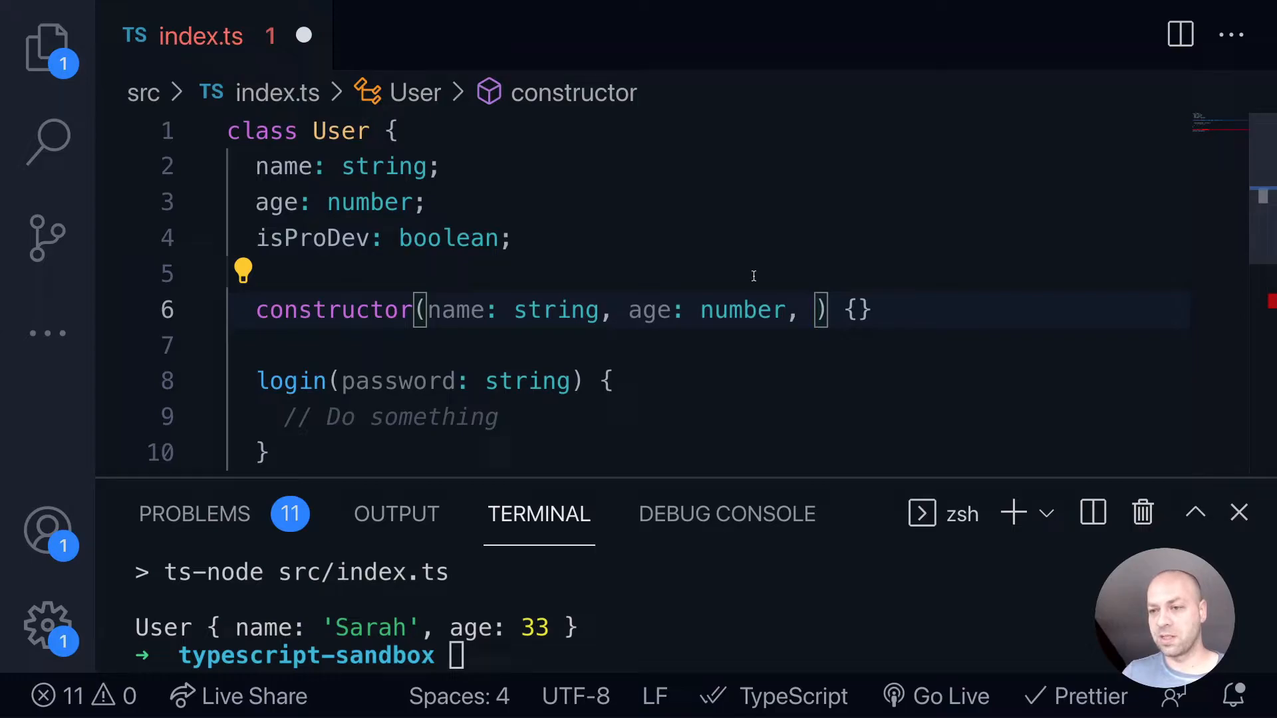
text(isPro)
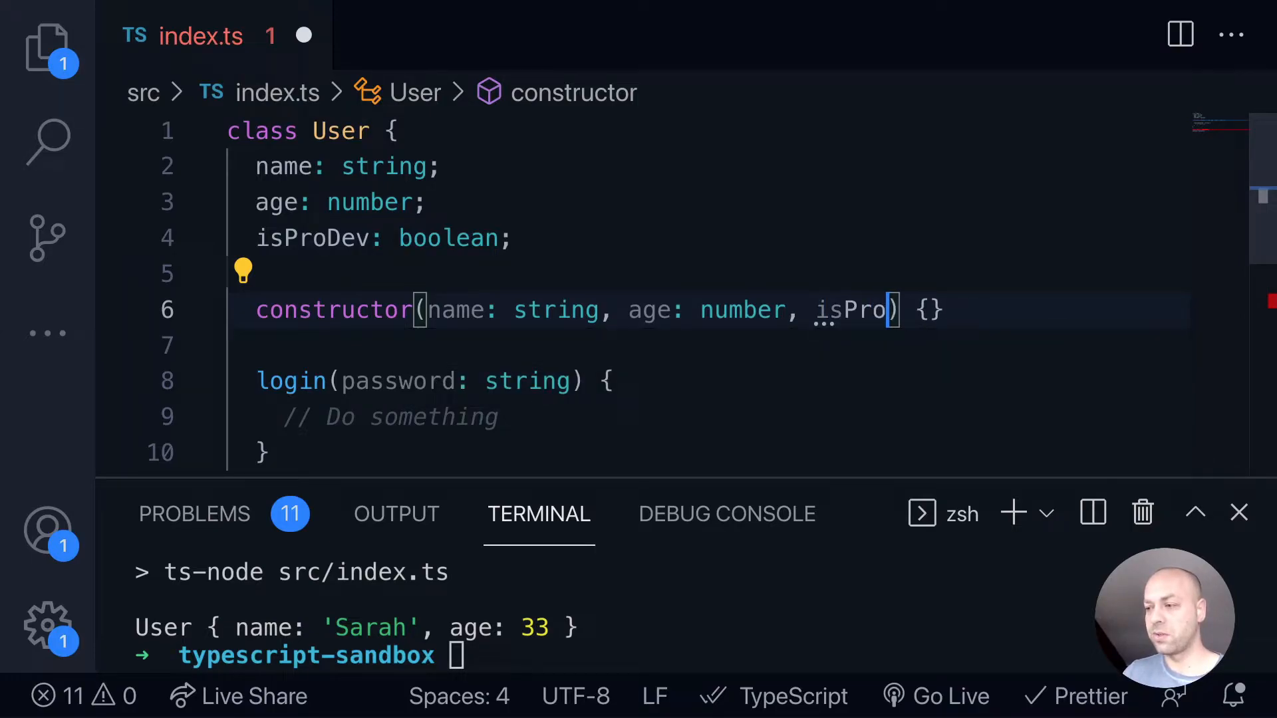
text(D)
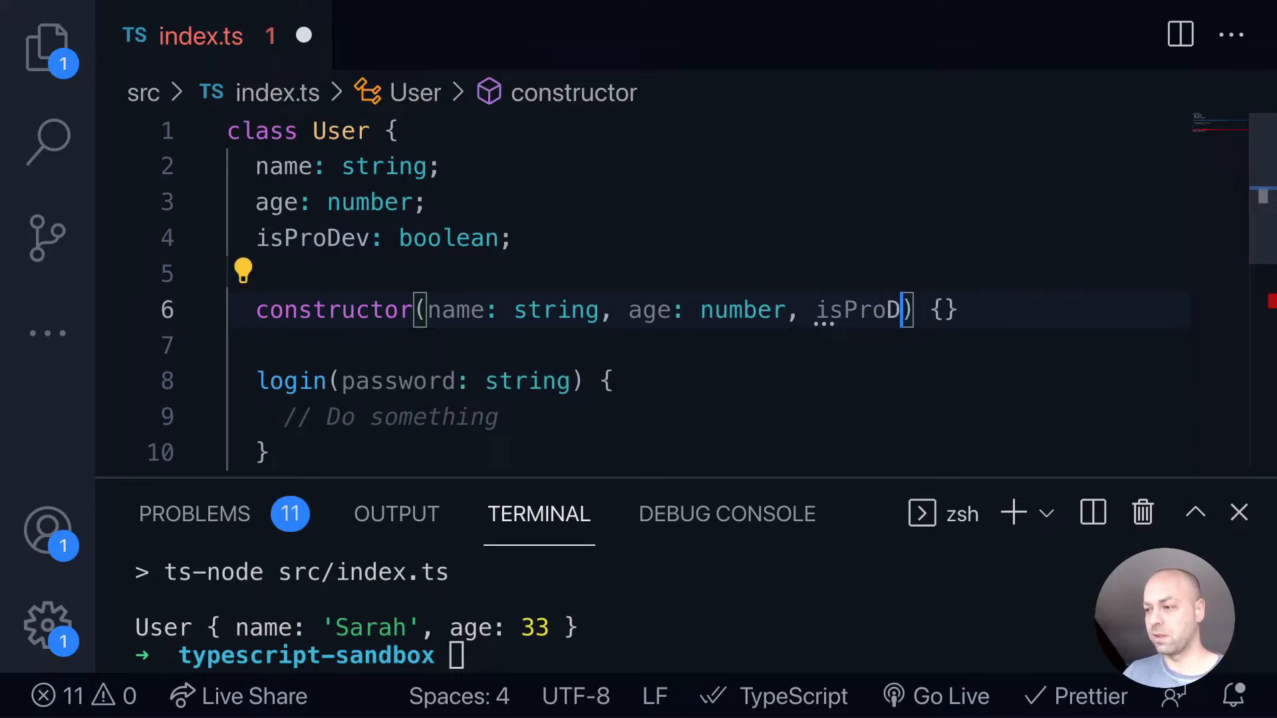
text(ev: bo)
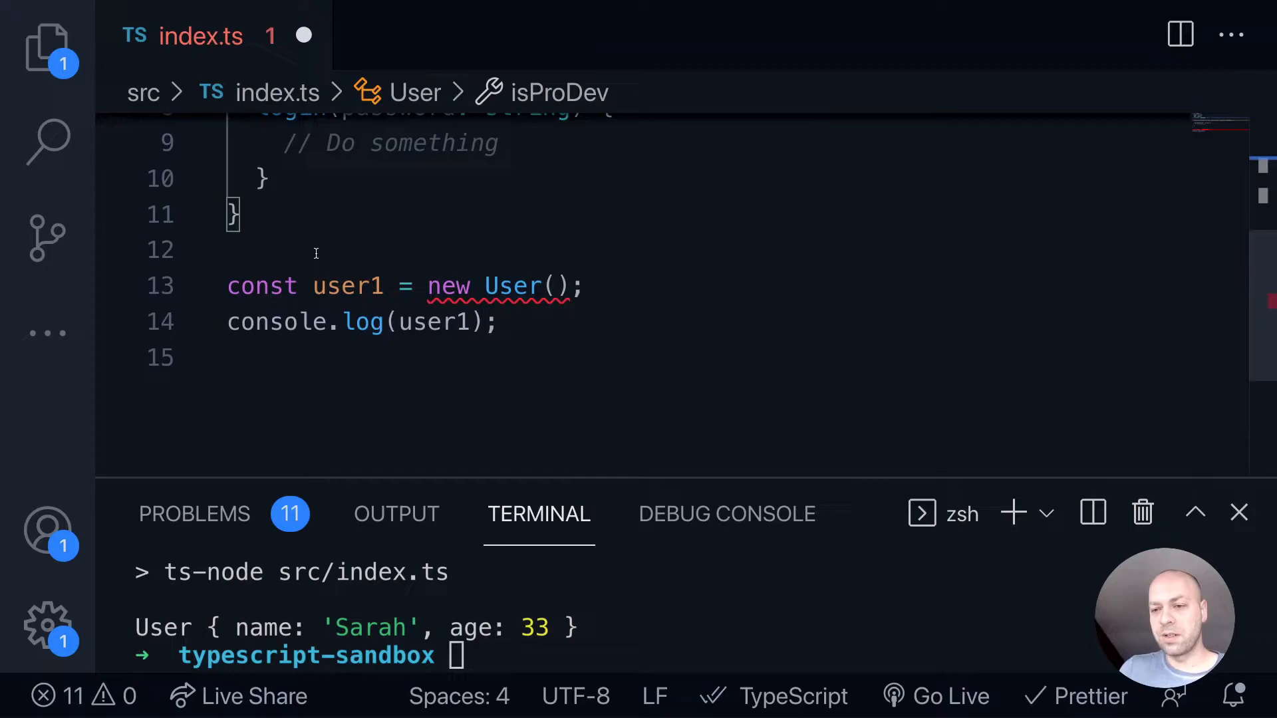
mouse_move(512, 286)
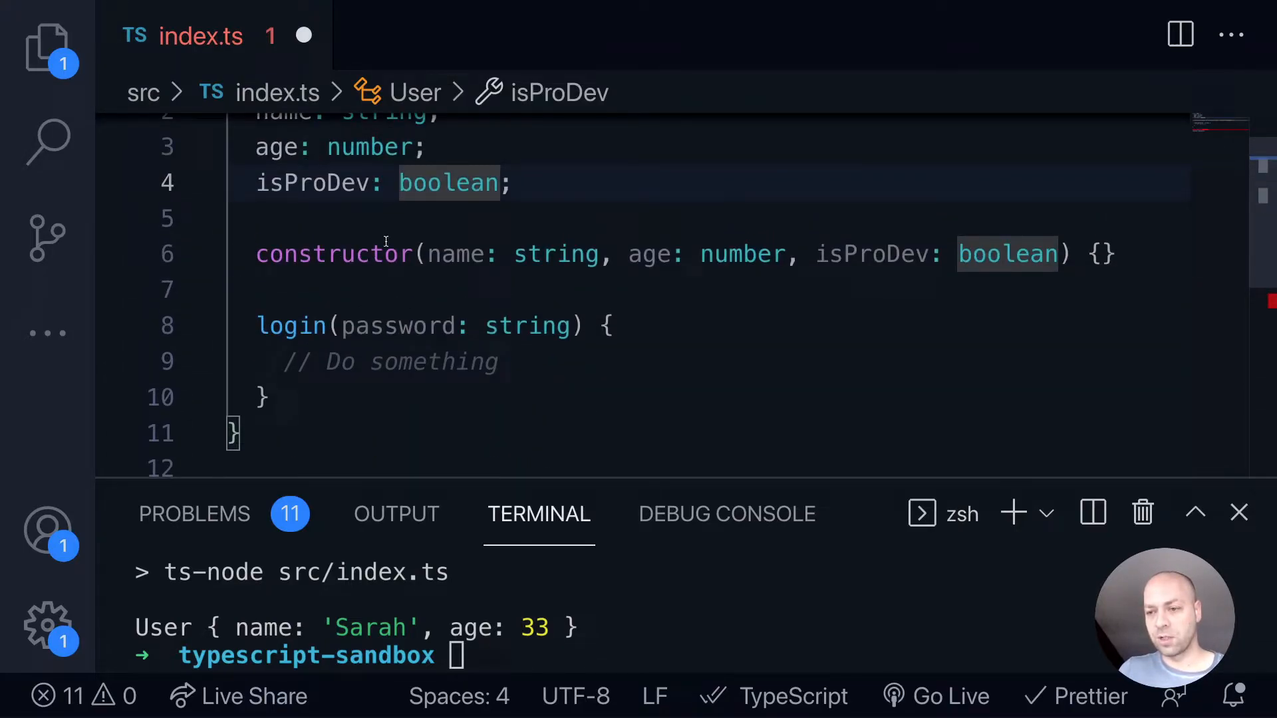
Scroll through the file to review the constructor and the new User() call.
scroll(down, 3)
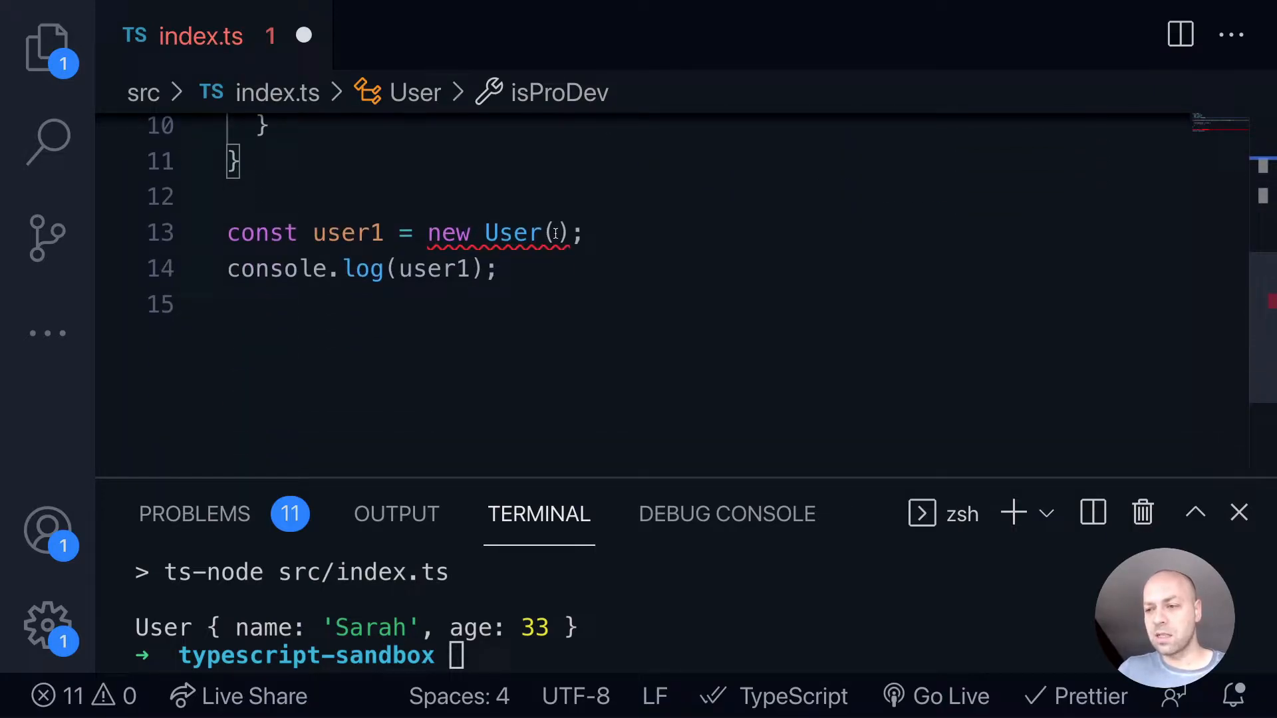
mouse_move(556, 233)
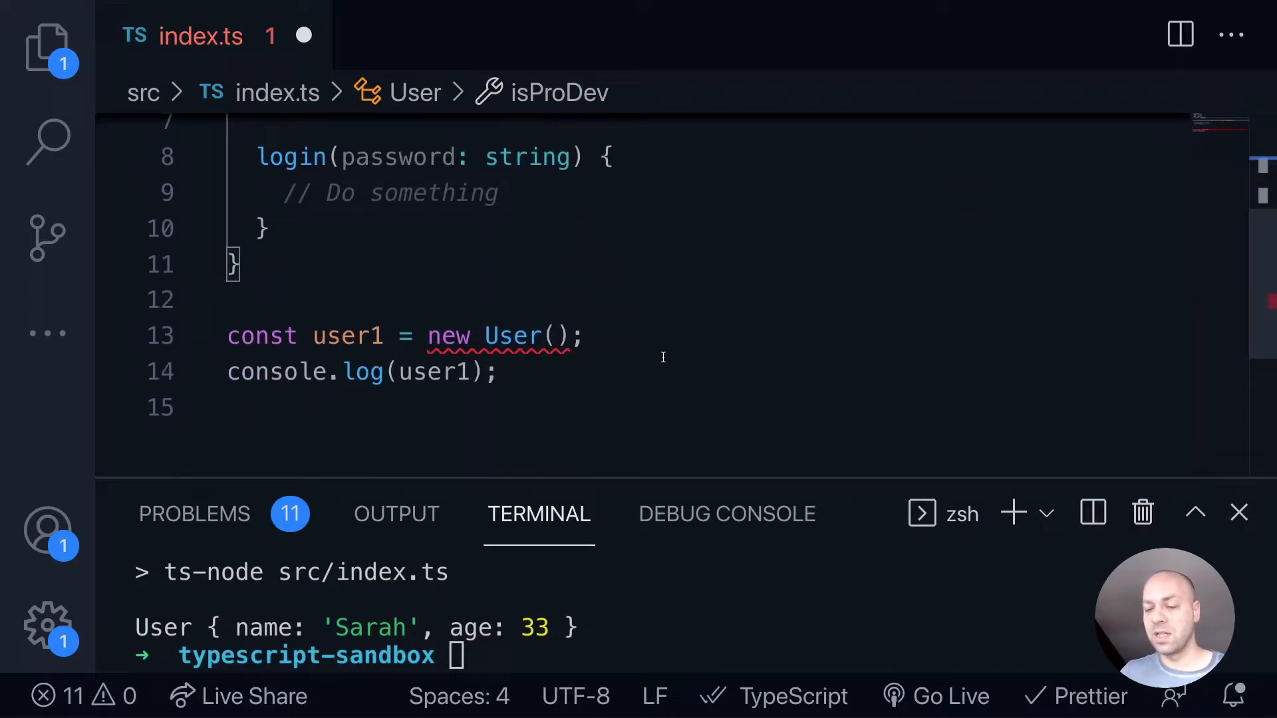
mouse_move(529, 337)
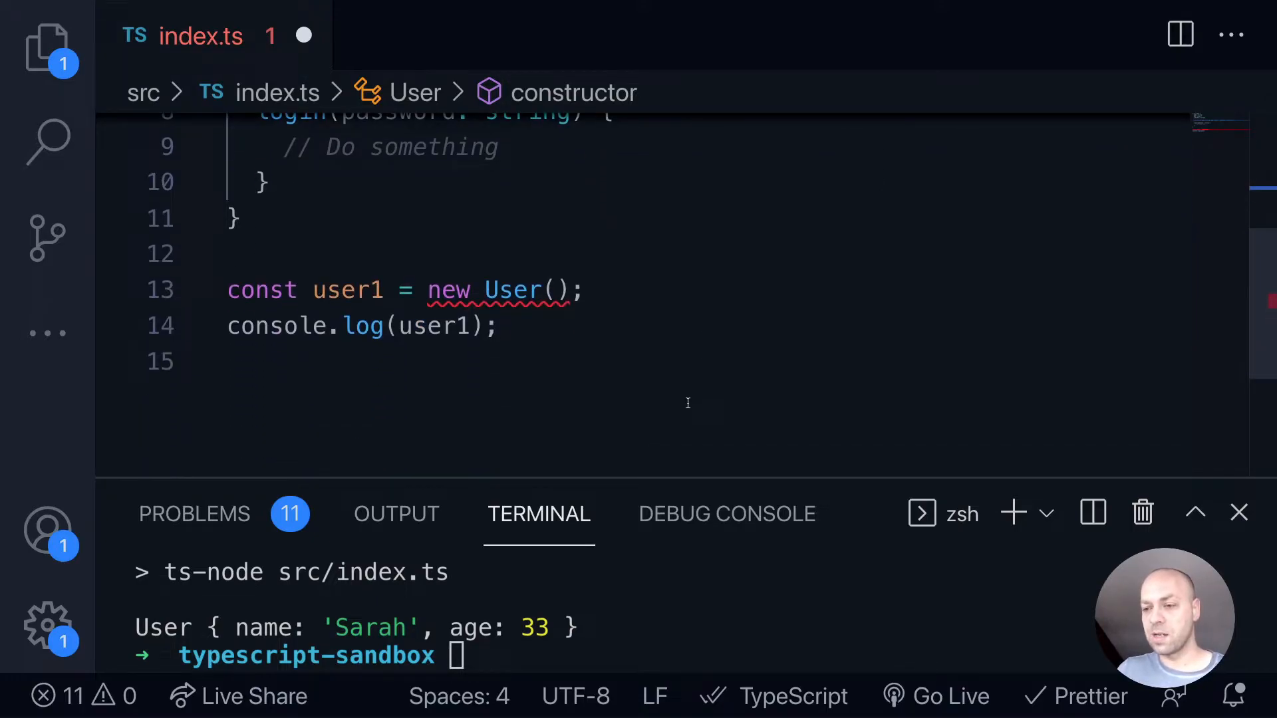
mouse_move(511, 290)
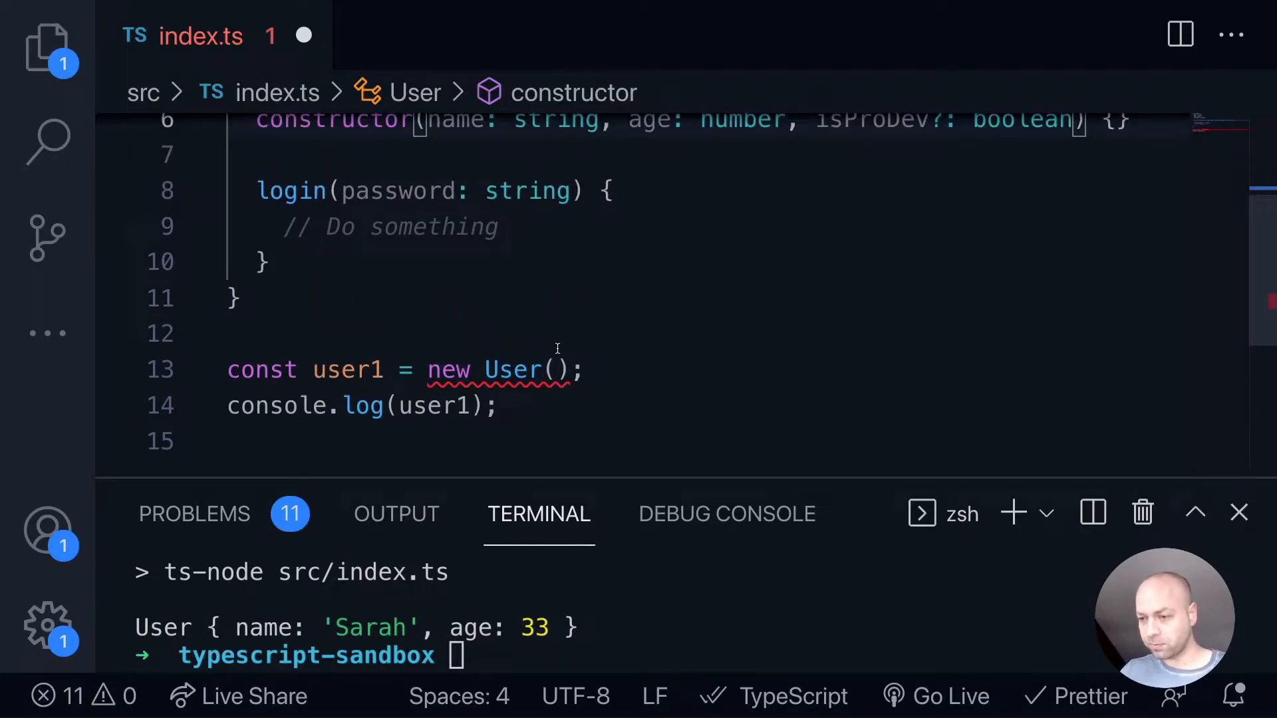
Pass 'Sarah' and 33 to new User() and rerun with npm run start, printing User {}.
text('Sra')
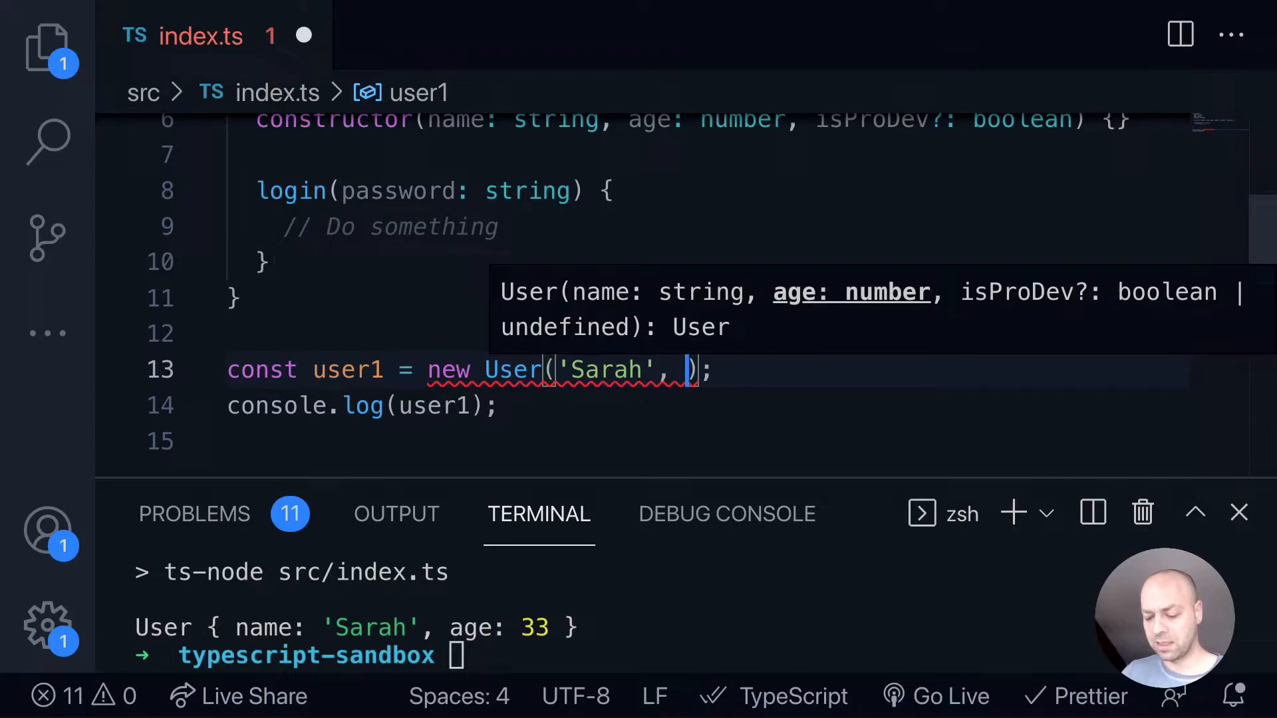
text('dfd')
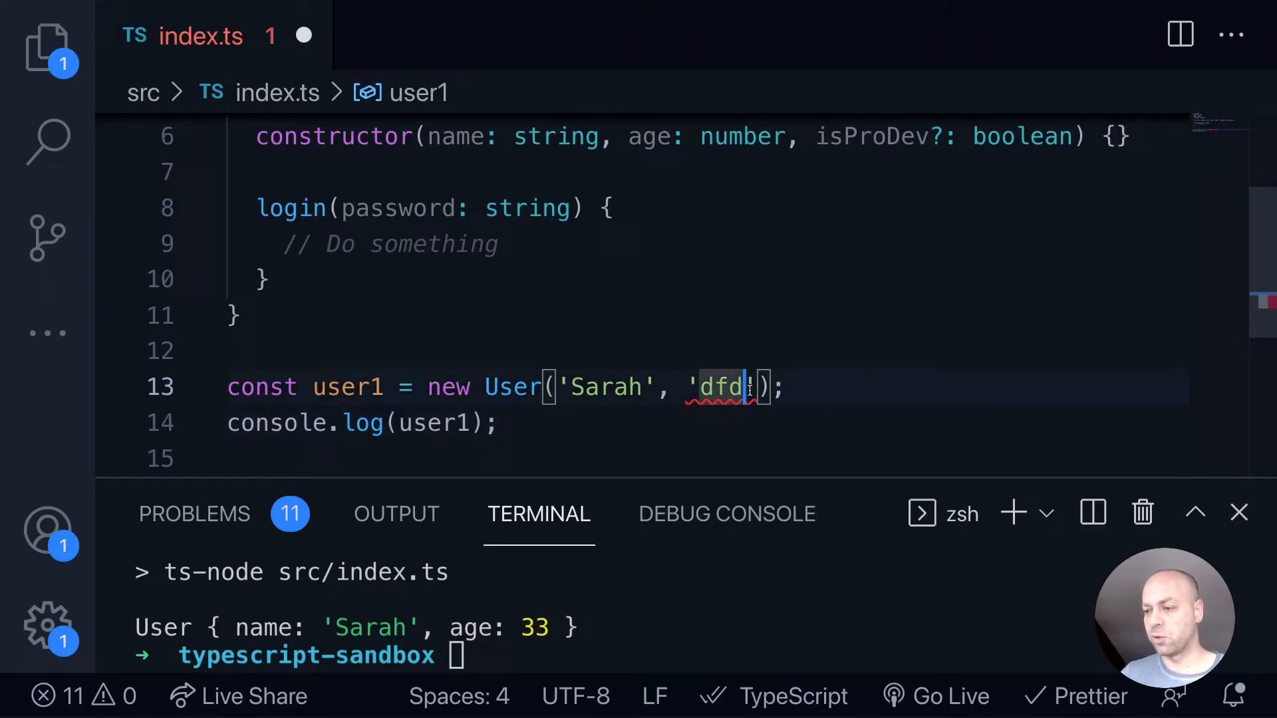
text(33)
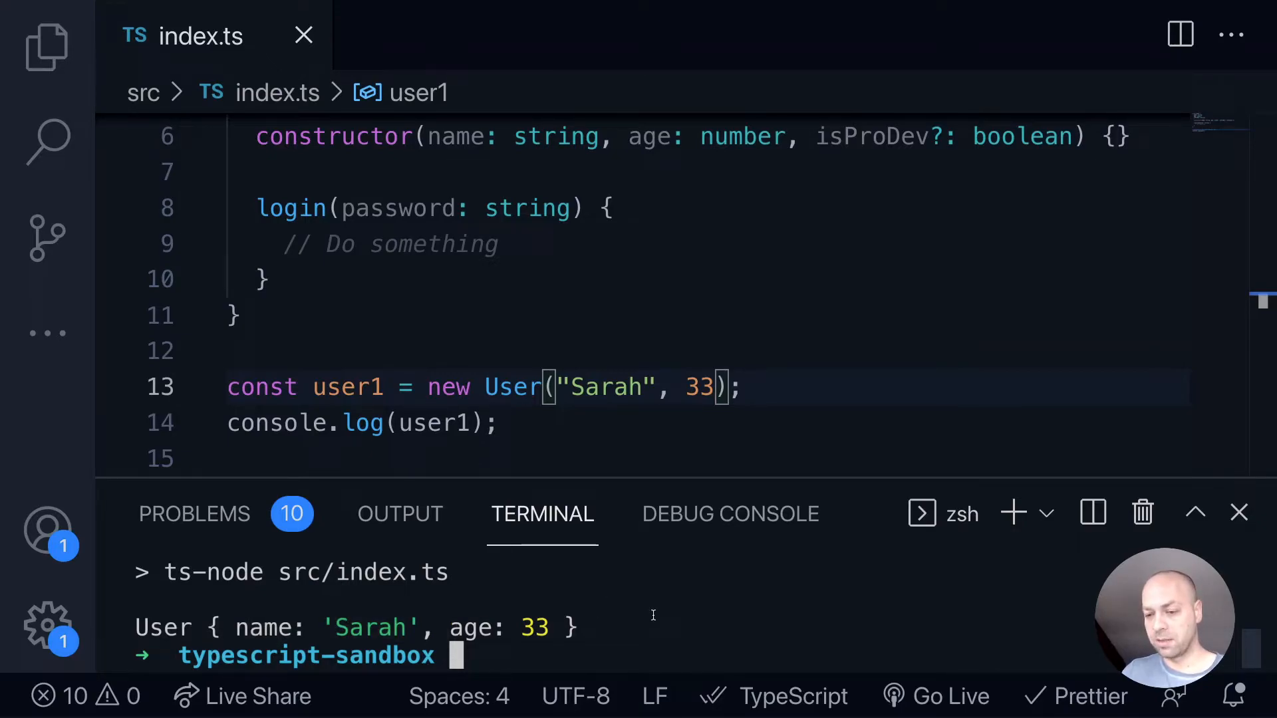
text(npm run s)
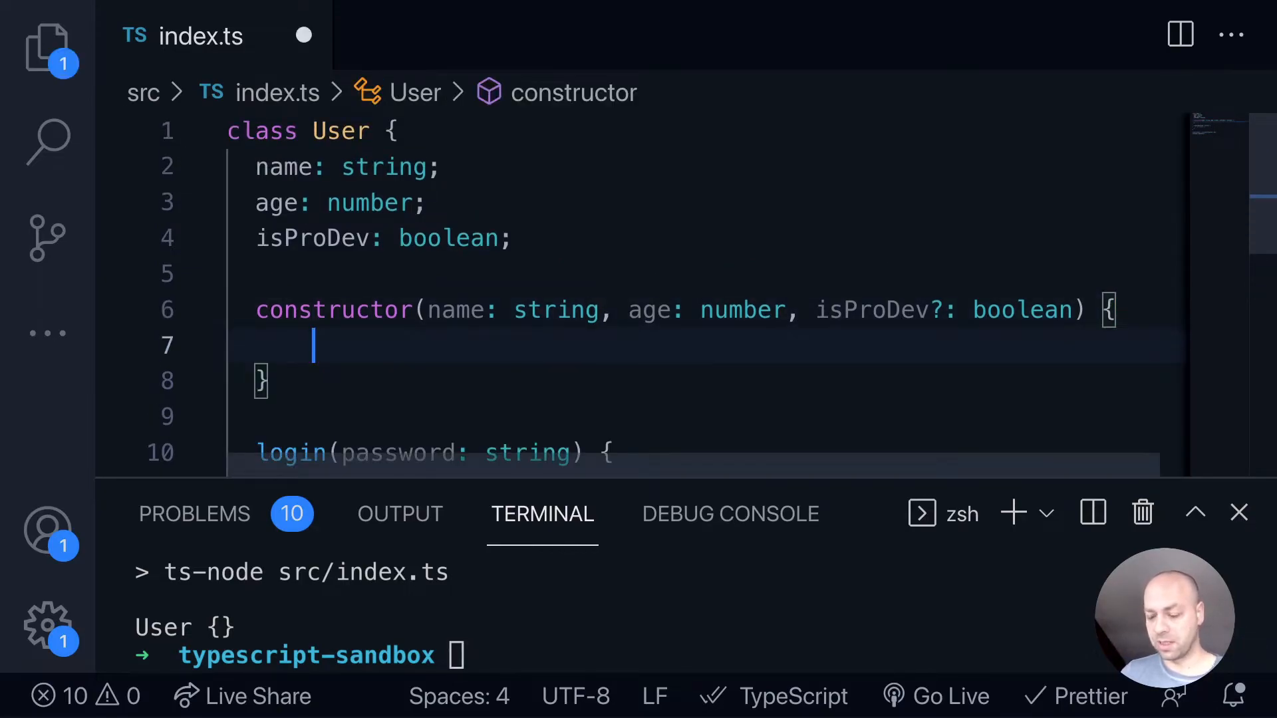
Assign this.name, this.age and this.isProDev = isProDev || false in the constructor.
text(this.name = name;)
text(this.age)
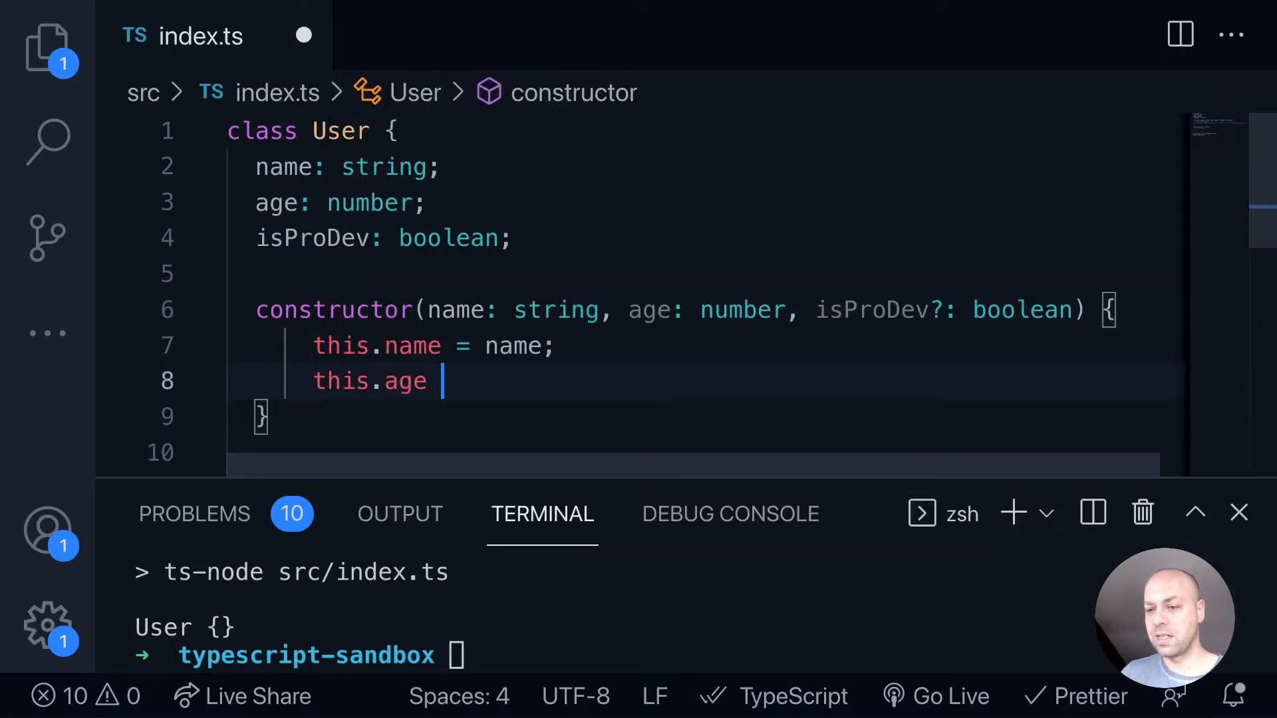
text(= age;)
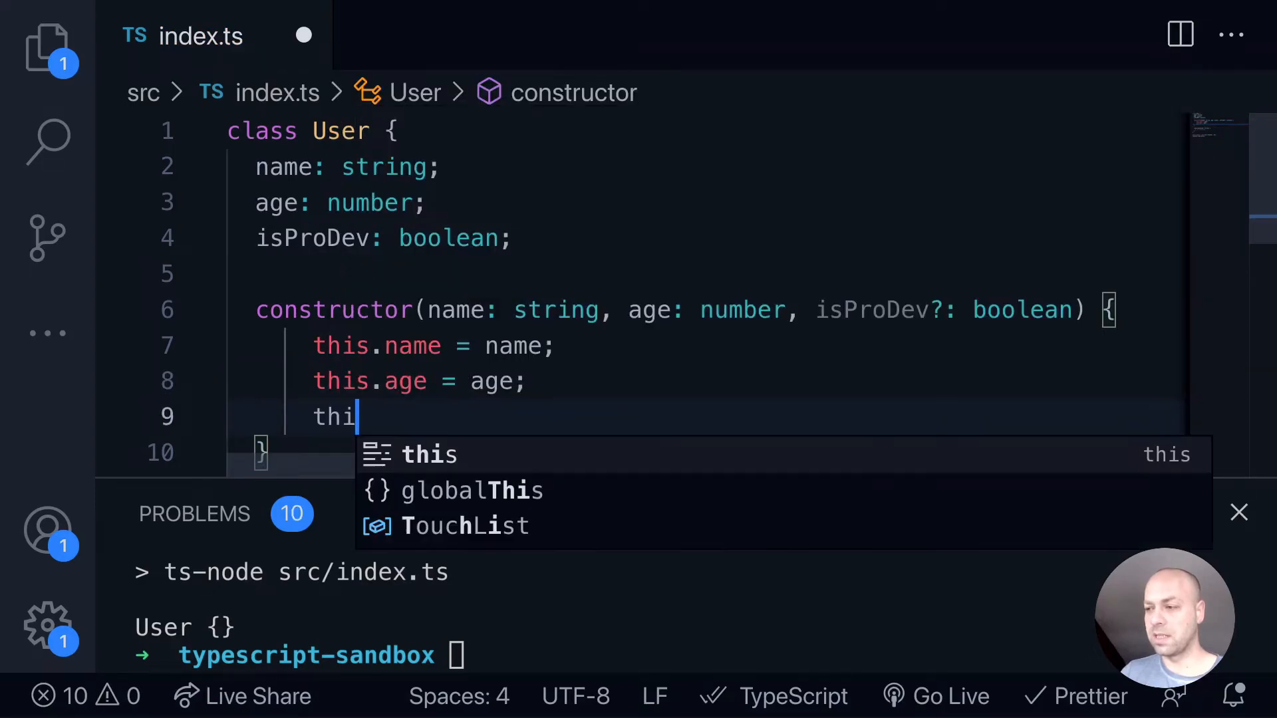
text(s.isProDev =)
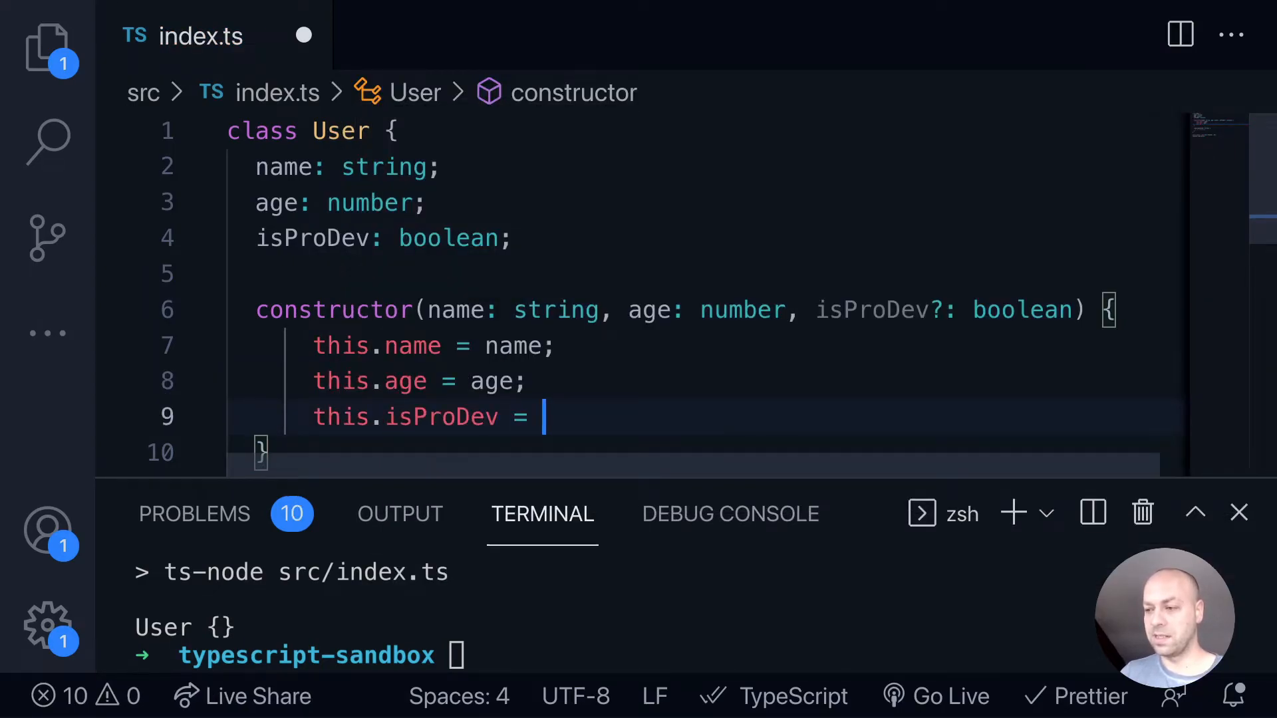
text(isProDev ||)
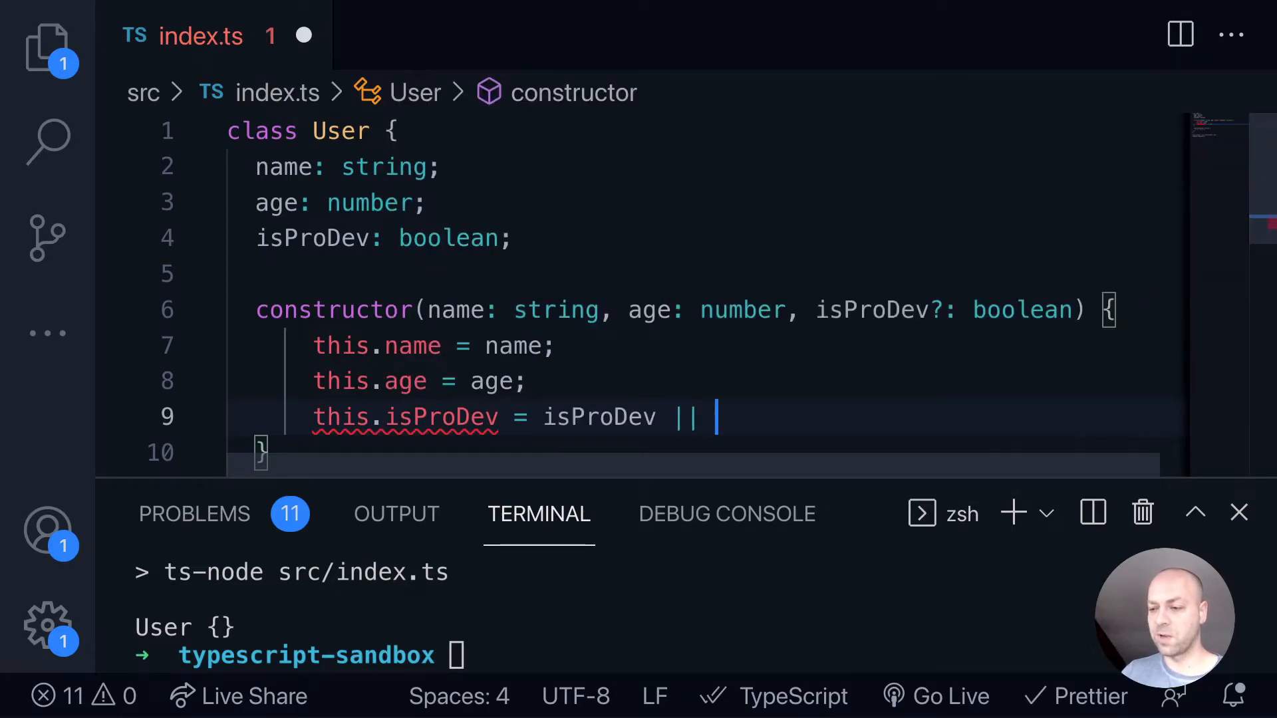
text(false;)
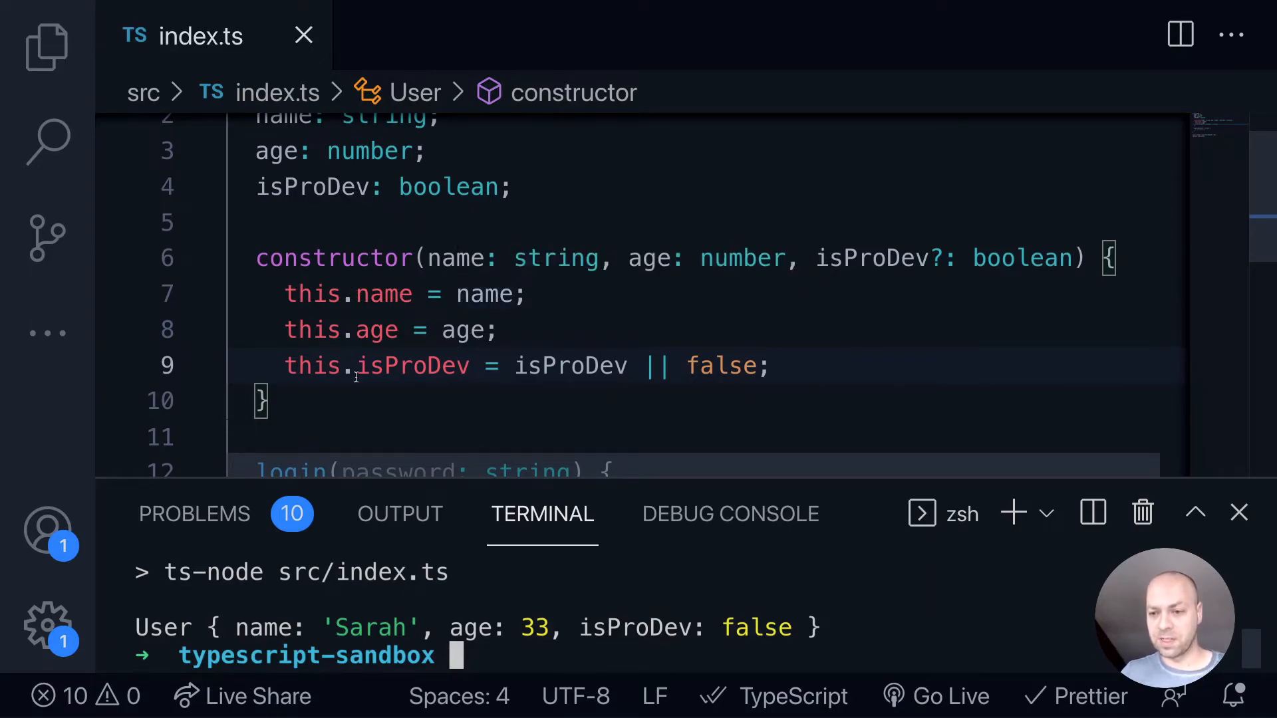
mouse_move(570, 366)
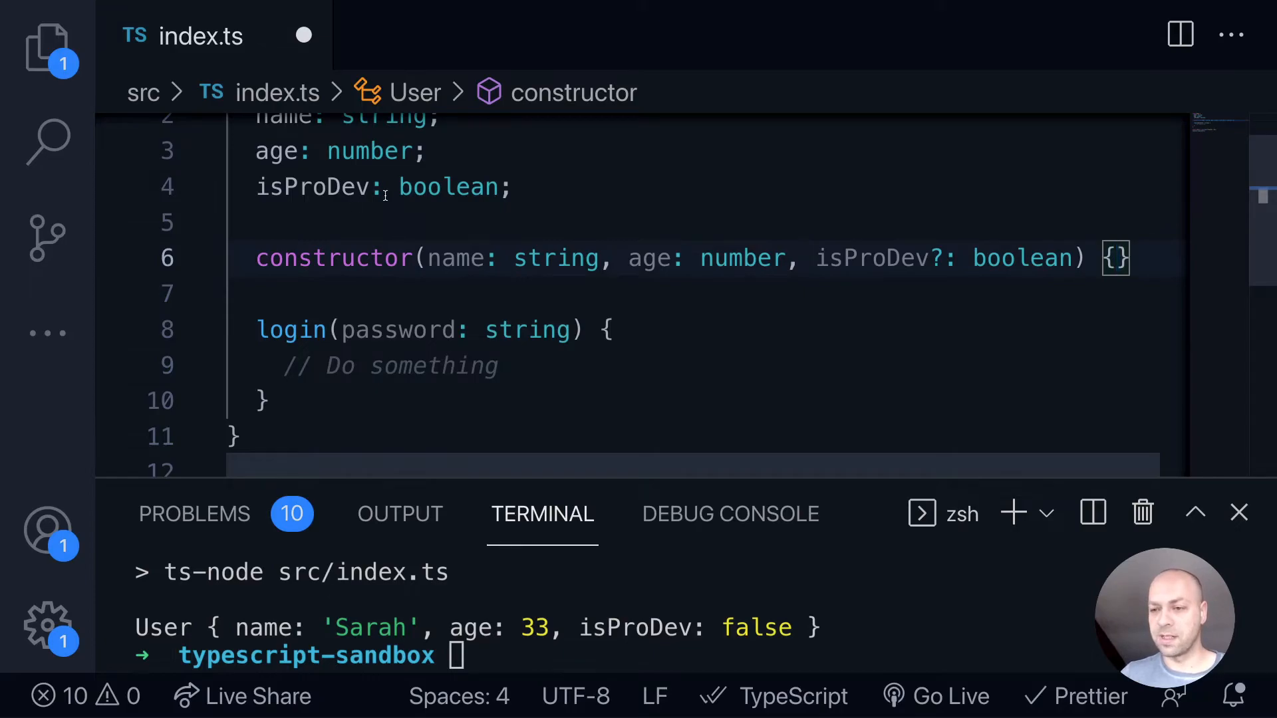
Mark the name, age and isProDev constructor parameters as public parameter properties.
double_click(456, 258)
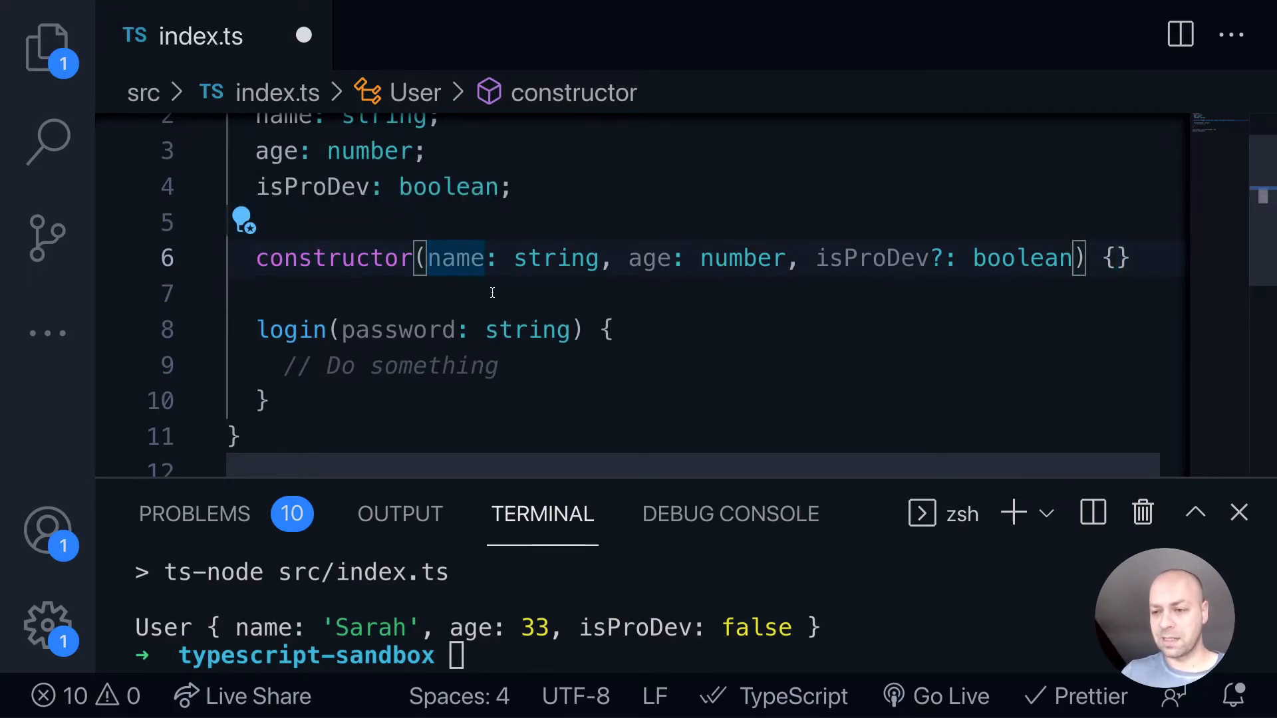
text(public)
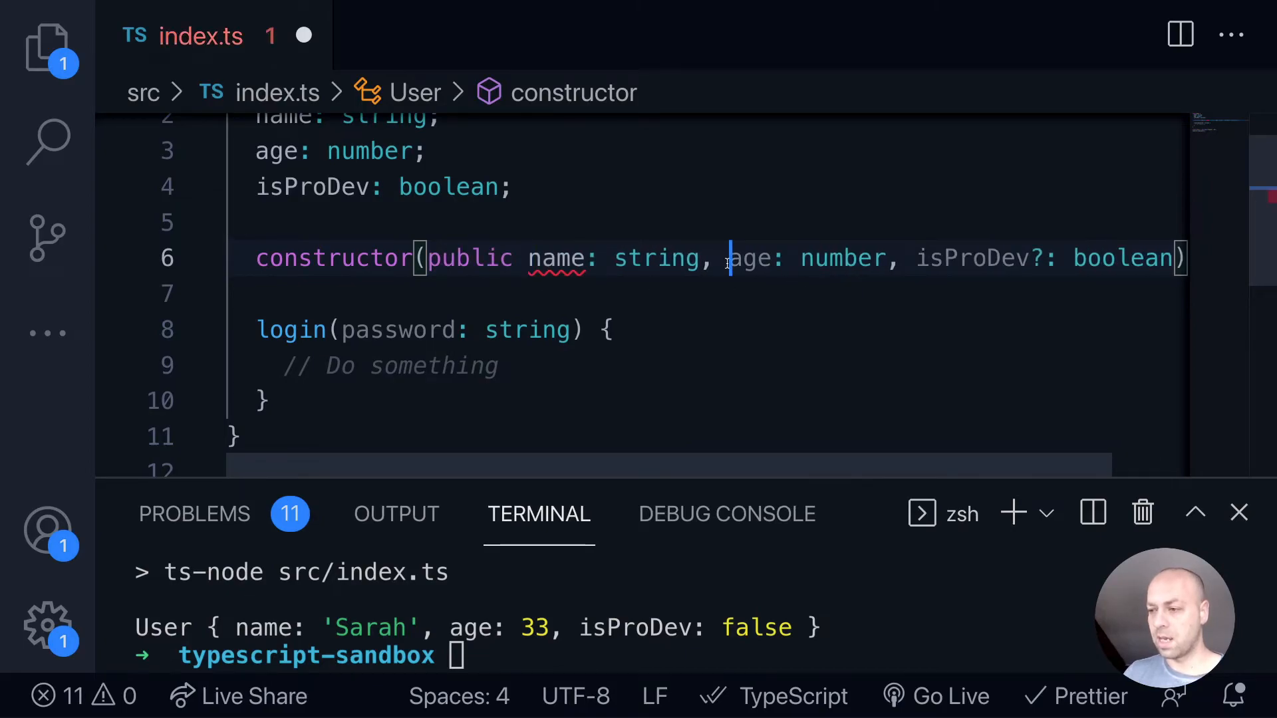
text(public)
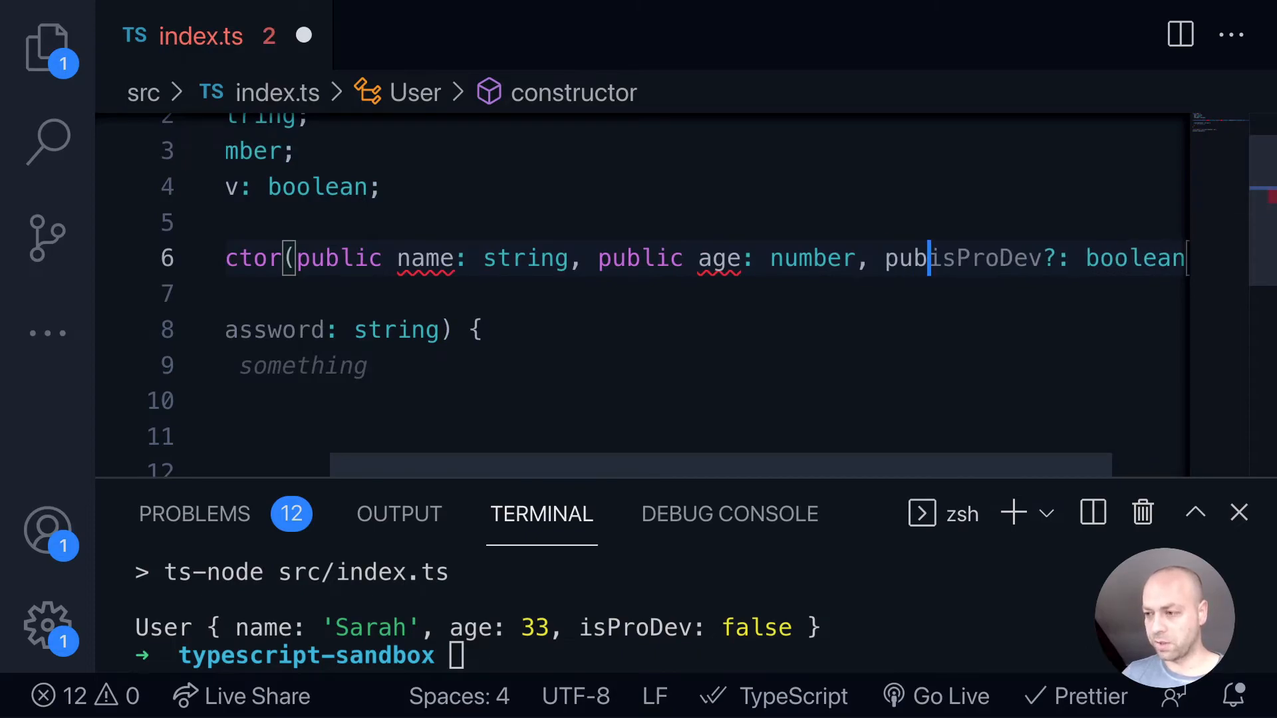
text(lic)
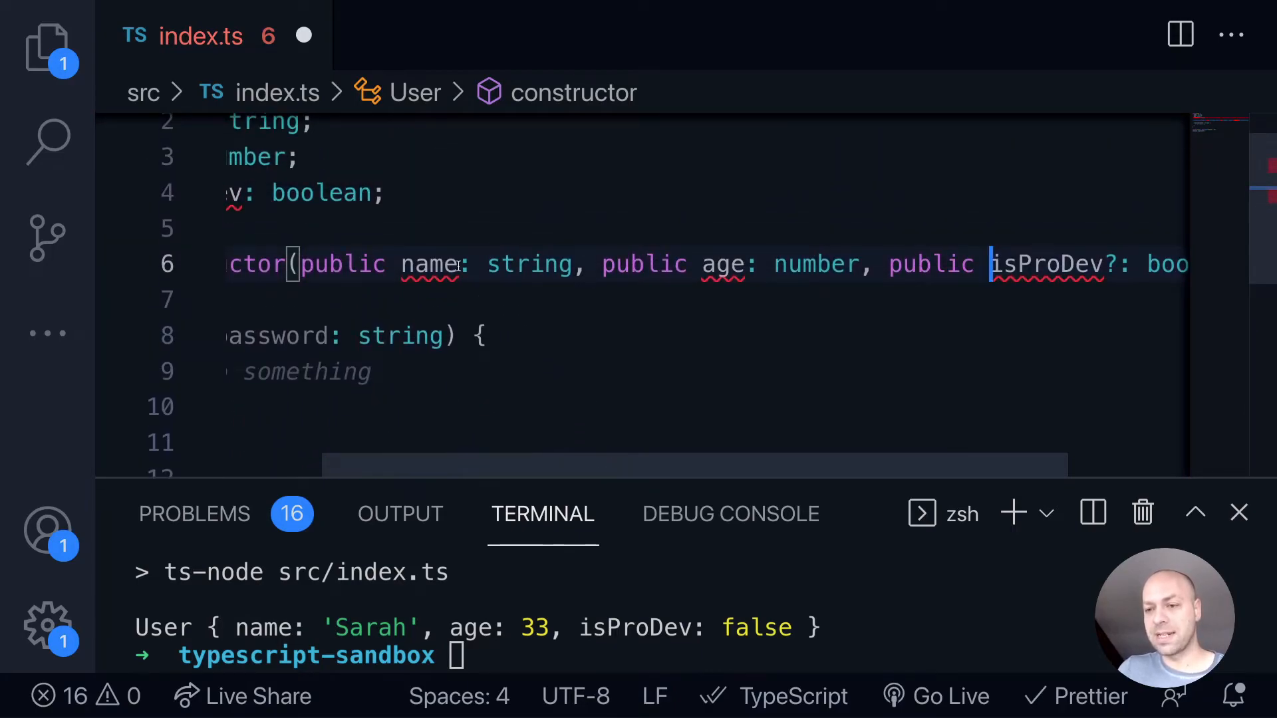
mouse_move(430, 264)
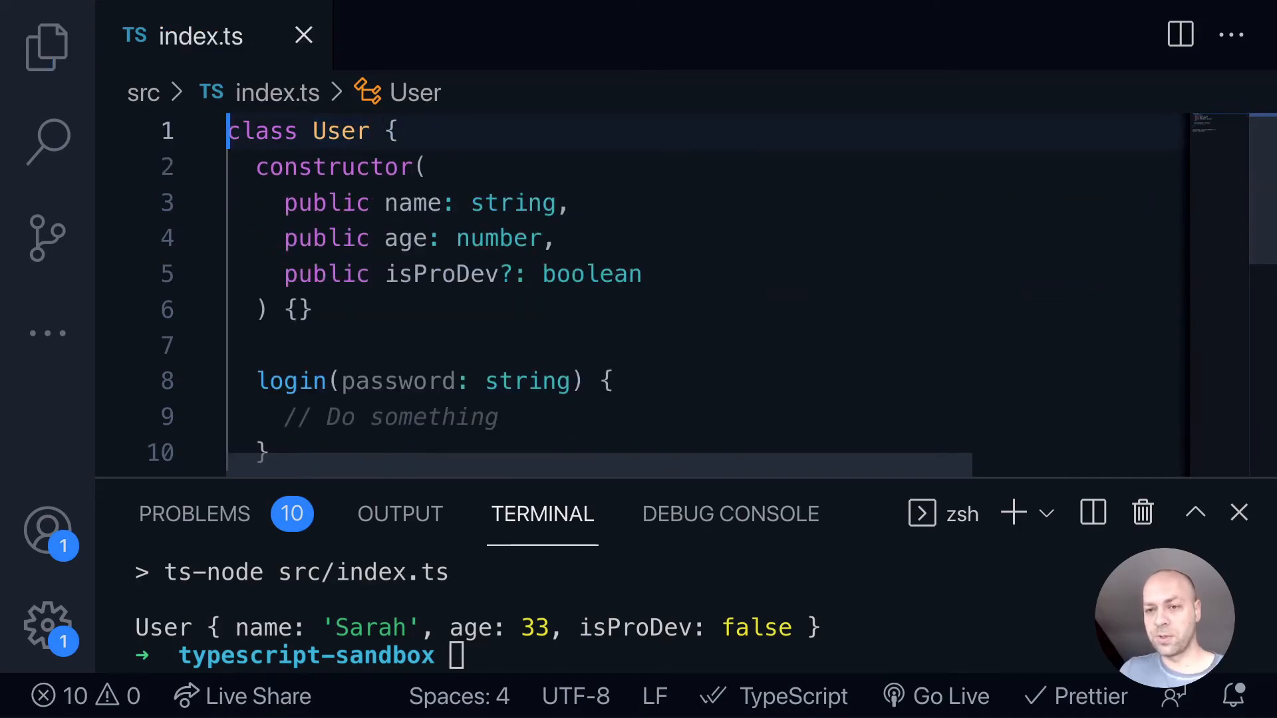
Run npm run start, printing User with Sarah, 33 and isProDev undefined.
text(npm run start)
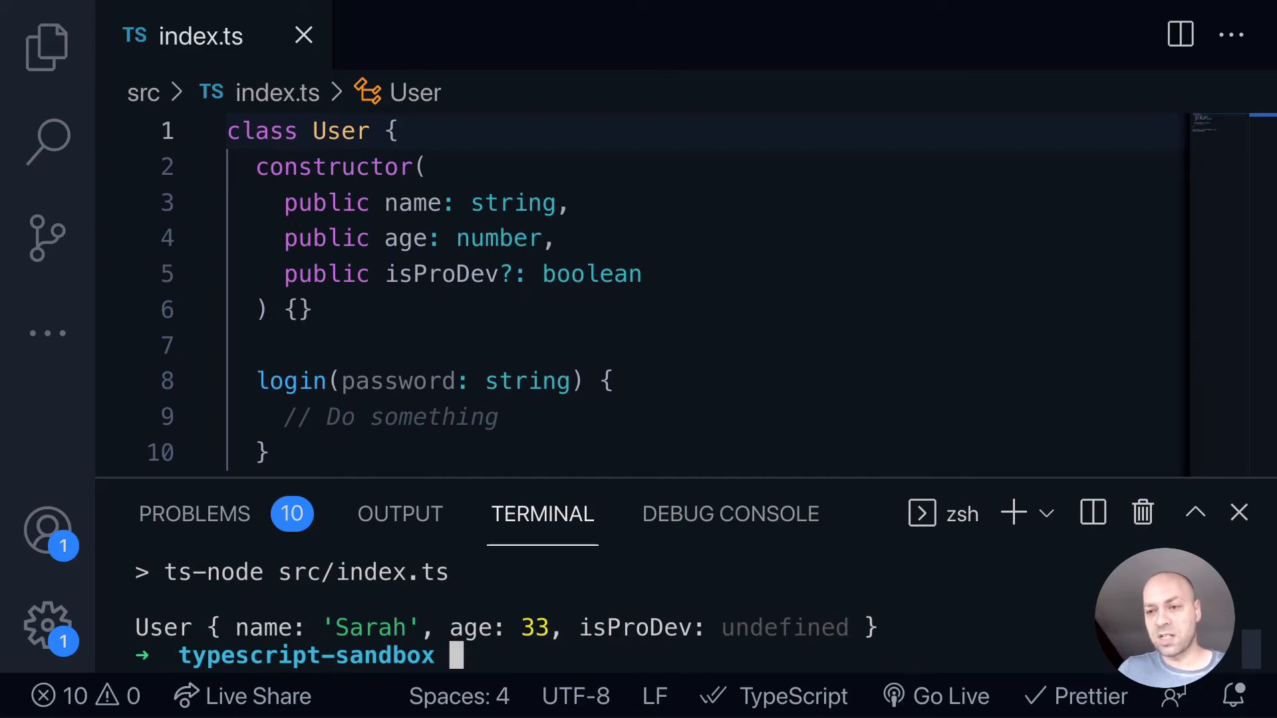
mouse_move(436, 605)
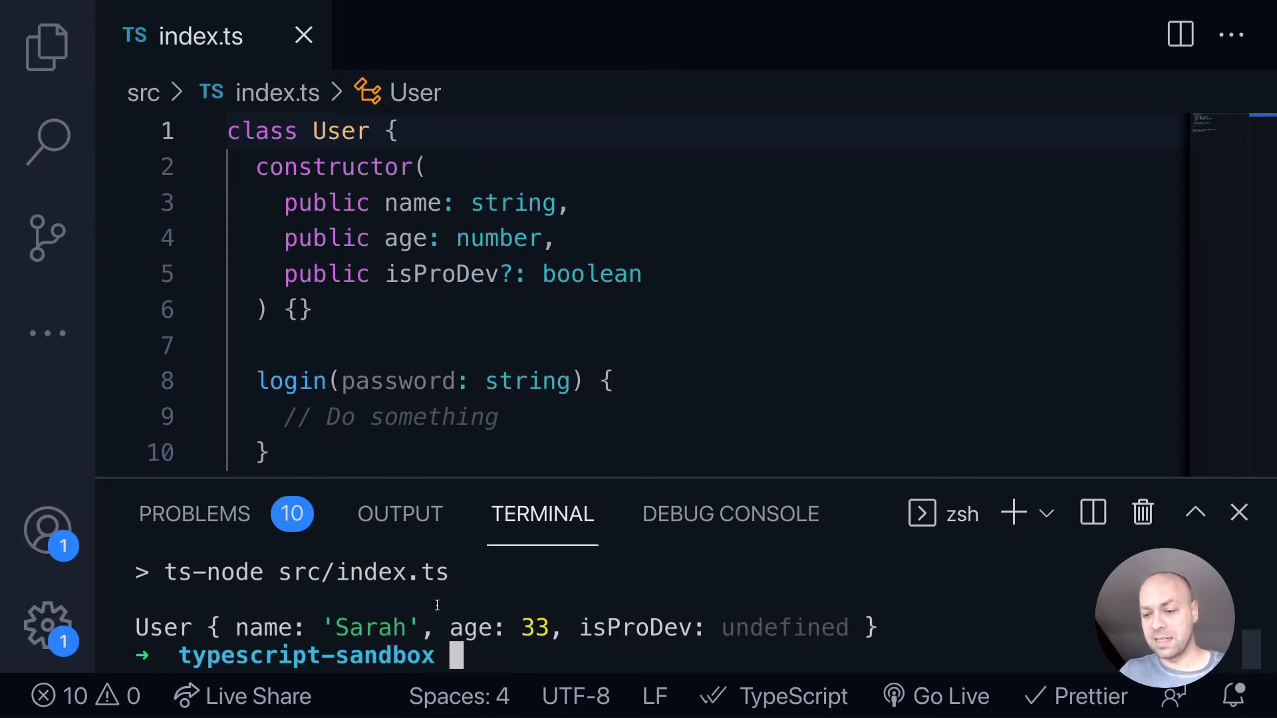